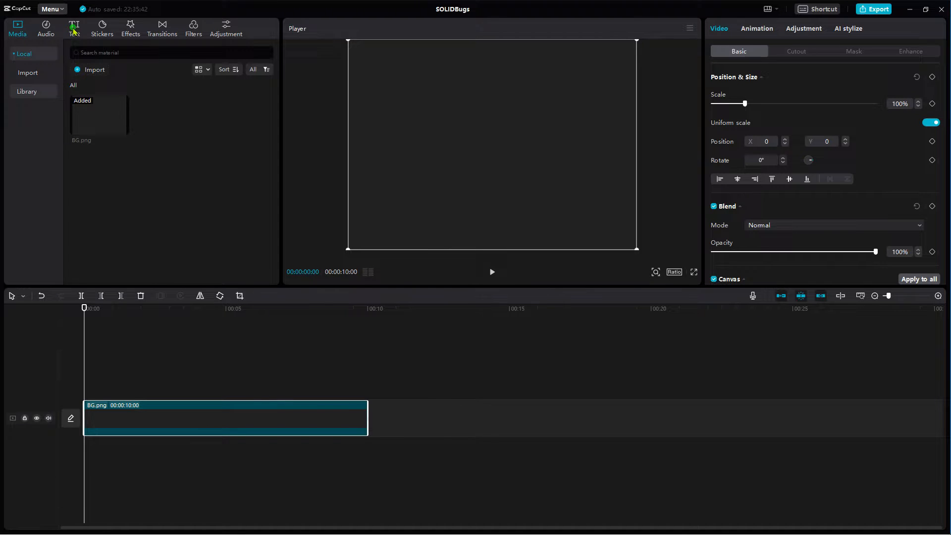
# - Add a Default text clip on a track above the BG.png background
pyautogui.click(74, 27)
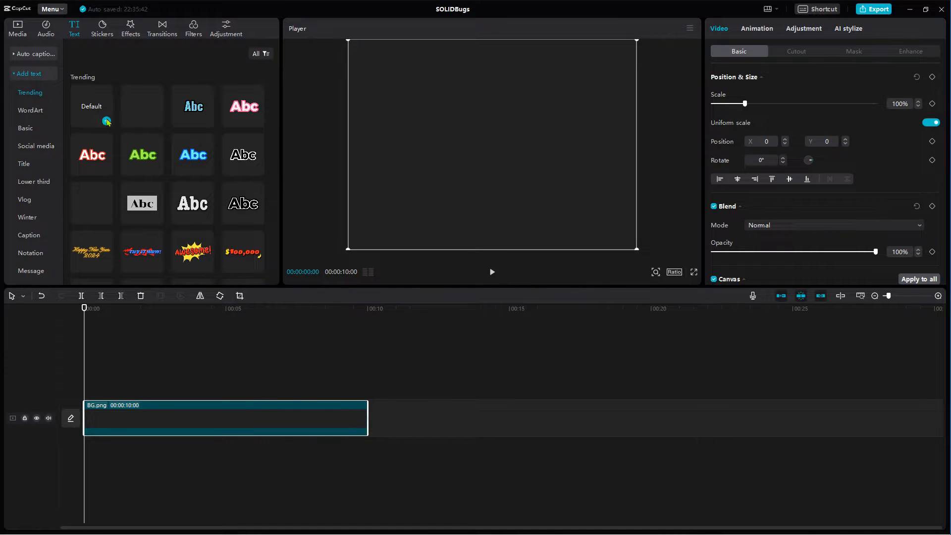
pyautogui.click(91, 106)
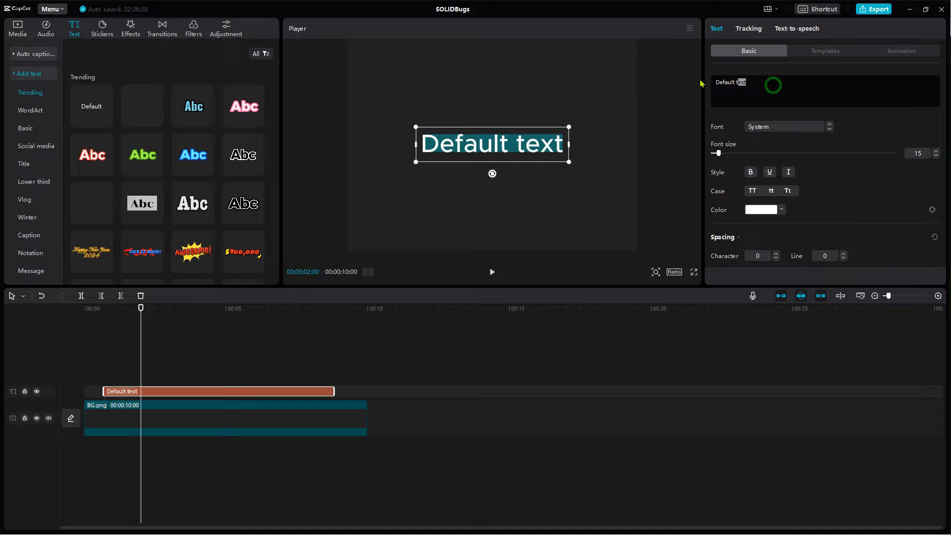
# - Replace the text with a bold ring symbol, undo its rotation, and colour it dark gray 454545
pyautogui.rightClick(731, 82)
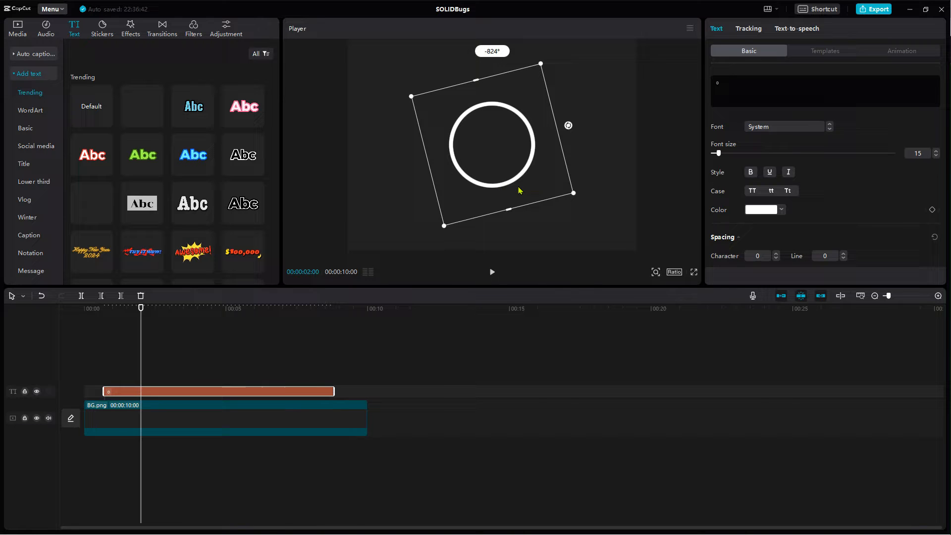
pyautogui.press('ctrl+z')
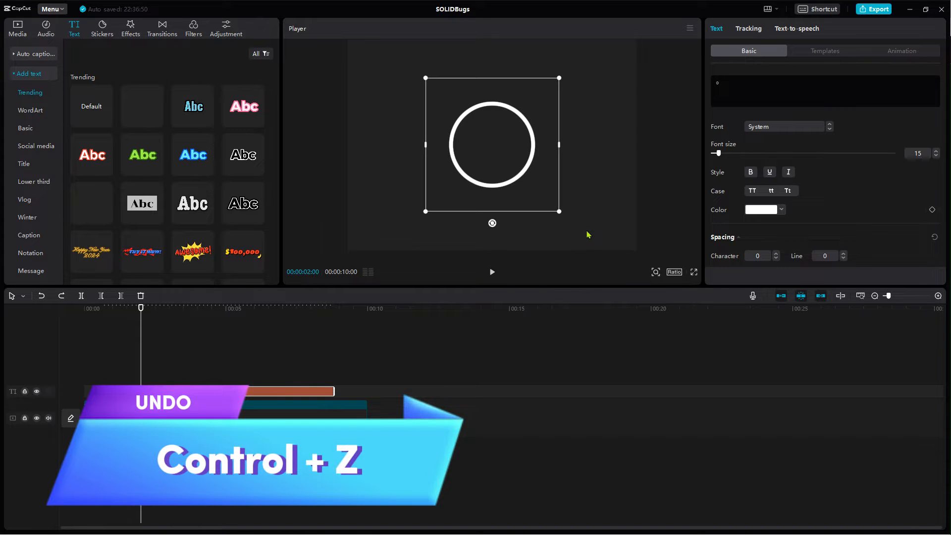
pyautogui.press('ctrl+z')
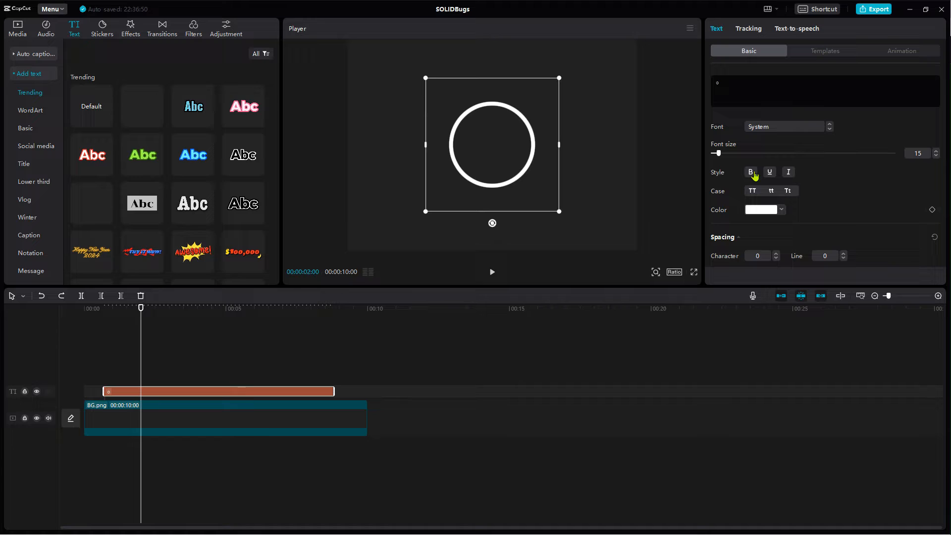
pyautogui.click(751, 172)
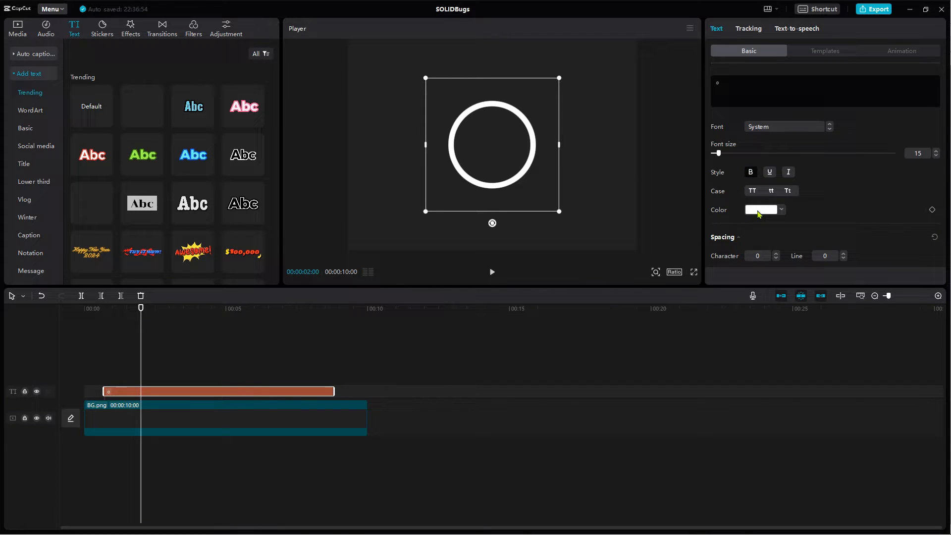
pyautogui.click(781, 209)
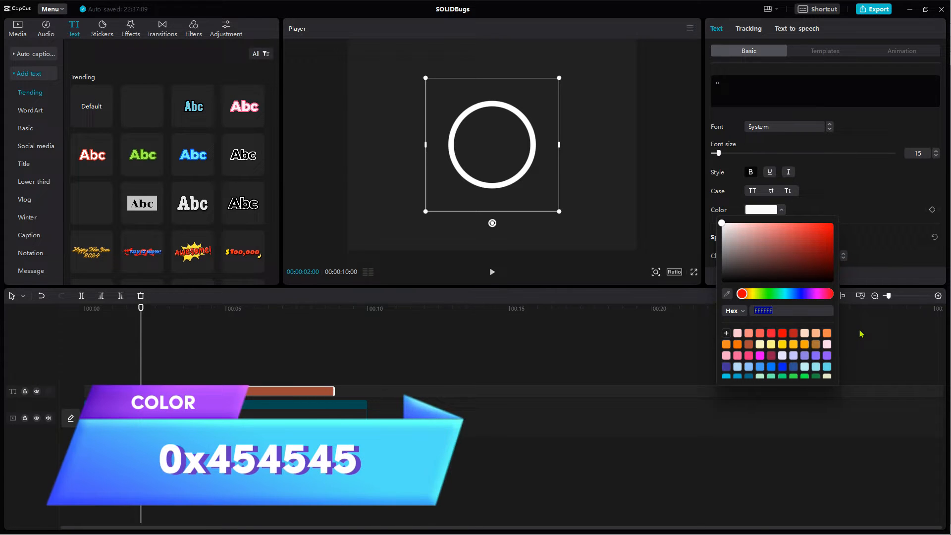
pyautogui.write('454545')
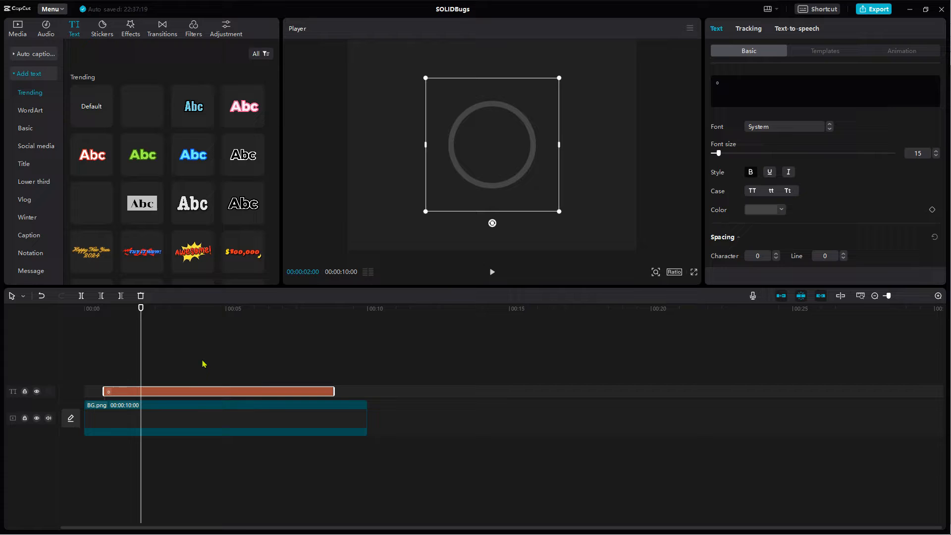
# - Paste a copy of the ring clip onto a second track and recolour it bright green 44FB4E
pyautogui.rightClick(203, 364)
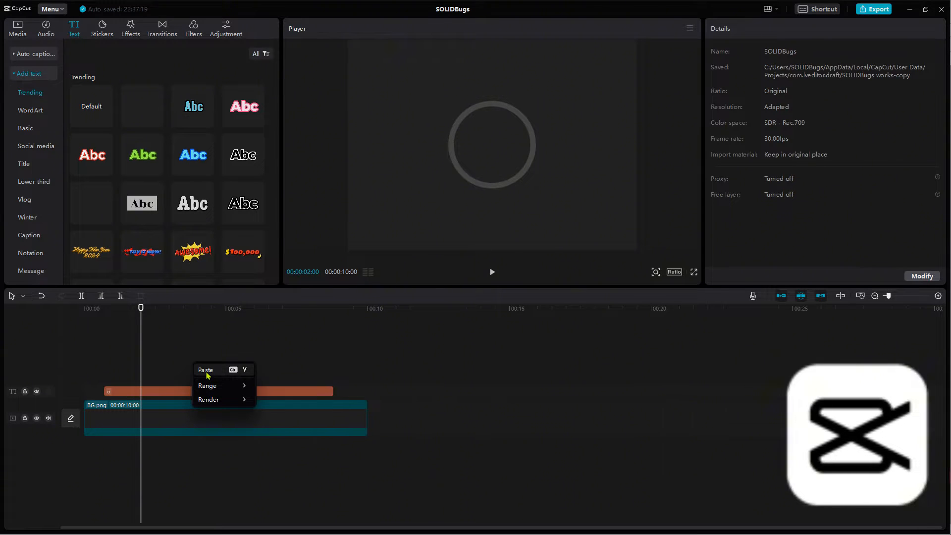
pyautogui.click(206, 369)
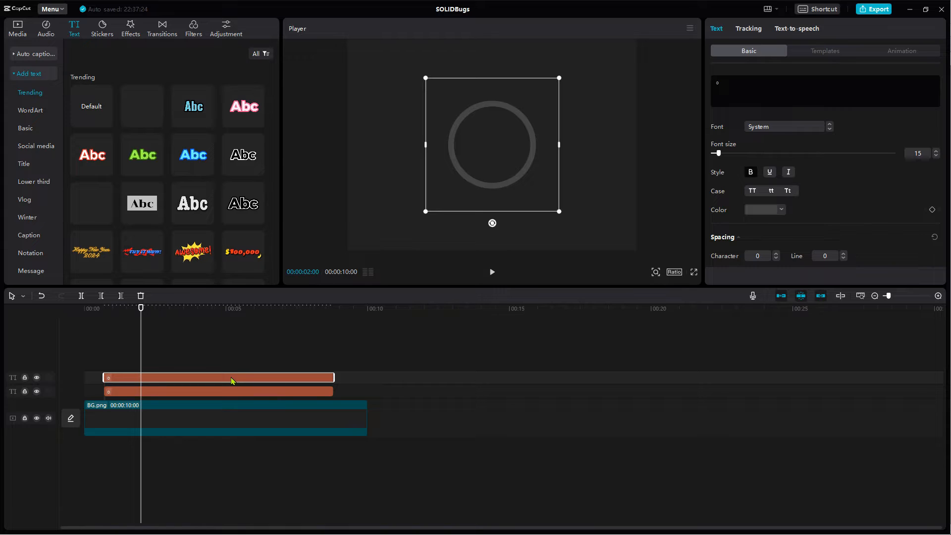
pyautogui.click(763, 209)
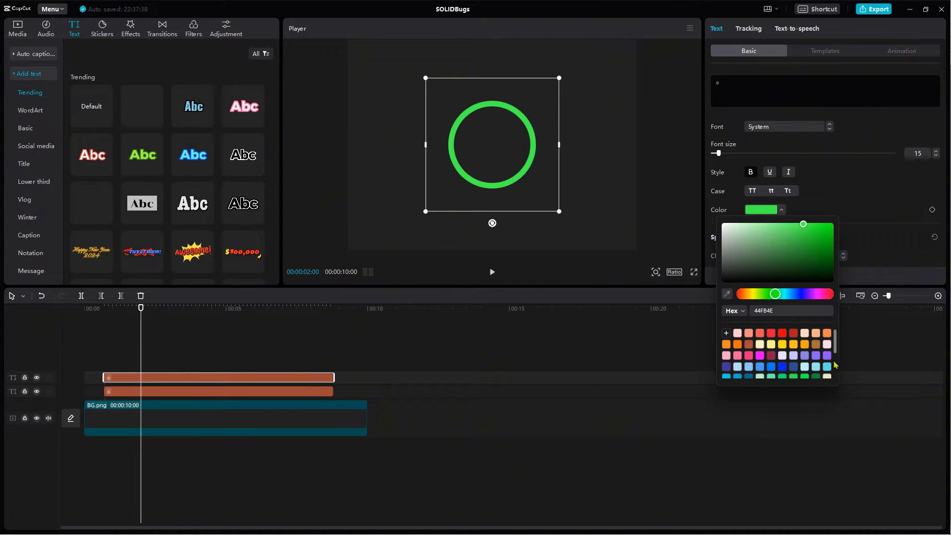
pyautogui.click(782, 209)
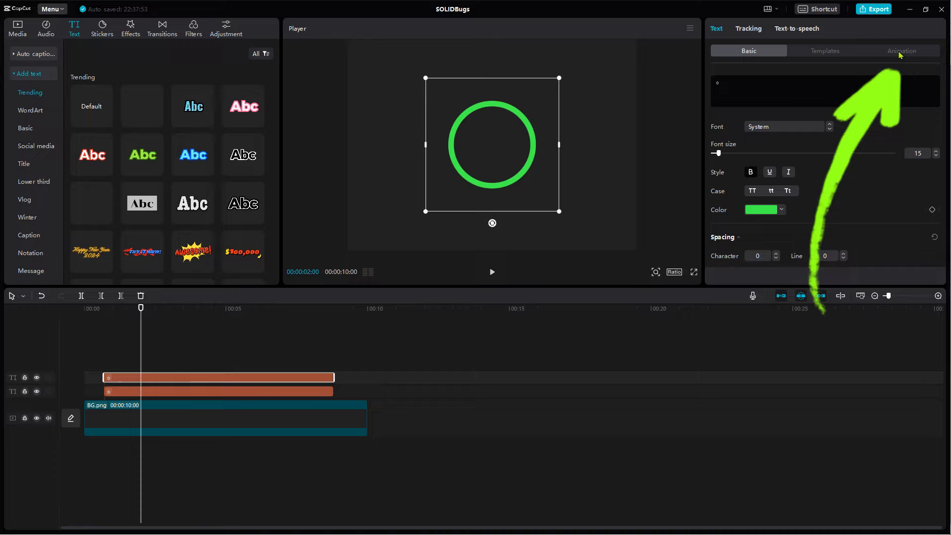
# - Apply the In > Clock wipe animation to the green ring and lengthen its duration
pyautogui.click(901, 51)
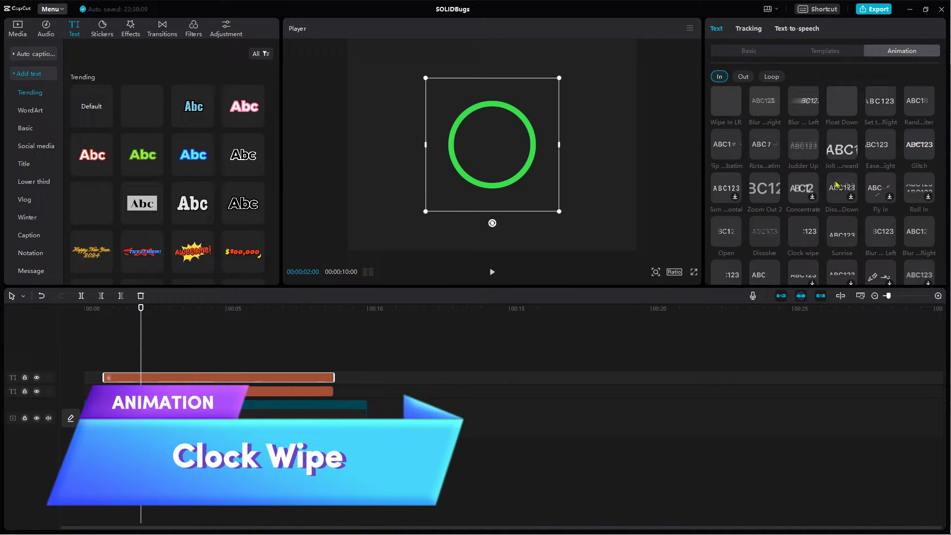
pyautogui.click(802, 234)
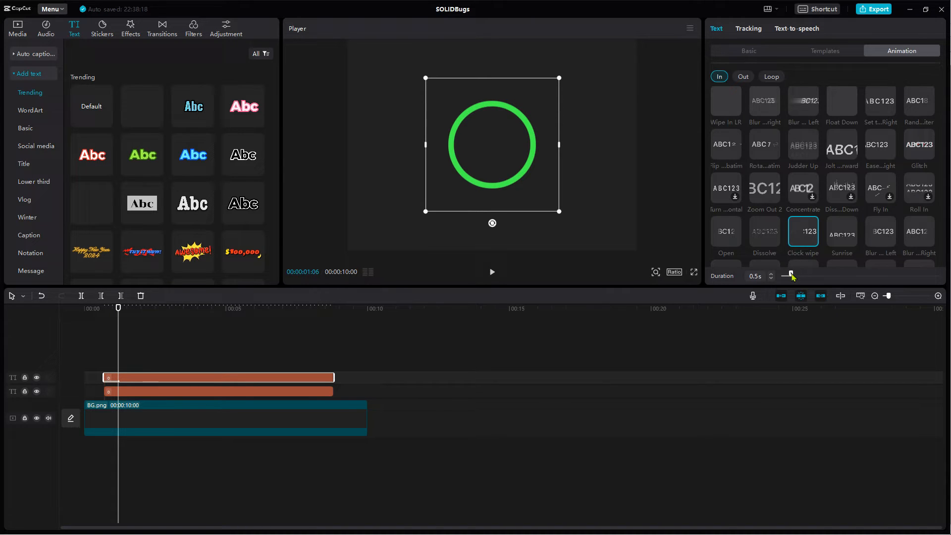
pyautogui.moveTo(792, 276); pyautogui.dragTo(926, 277)
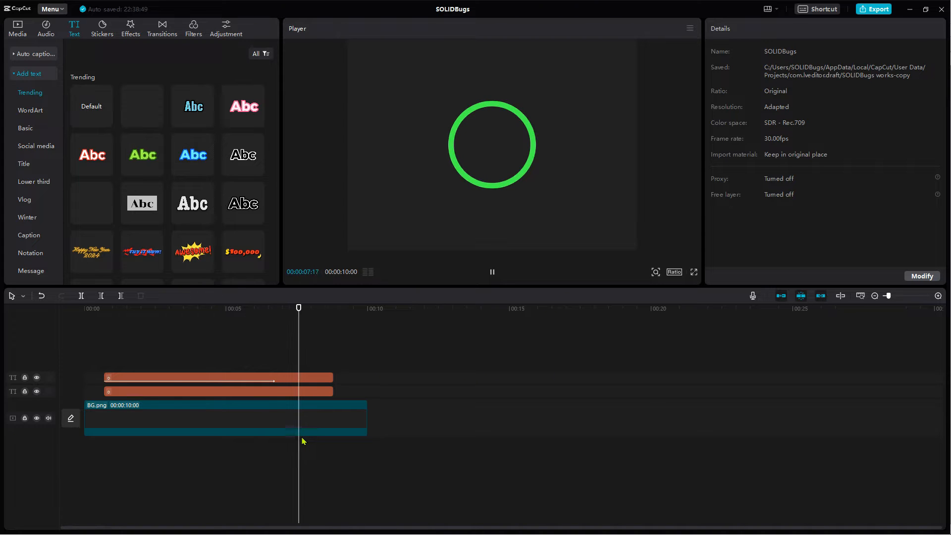
# - Add a Default text clip in ZY Starry font reading 10%, the first of the 10%–100% series
pyautogui.click(91, 106)
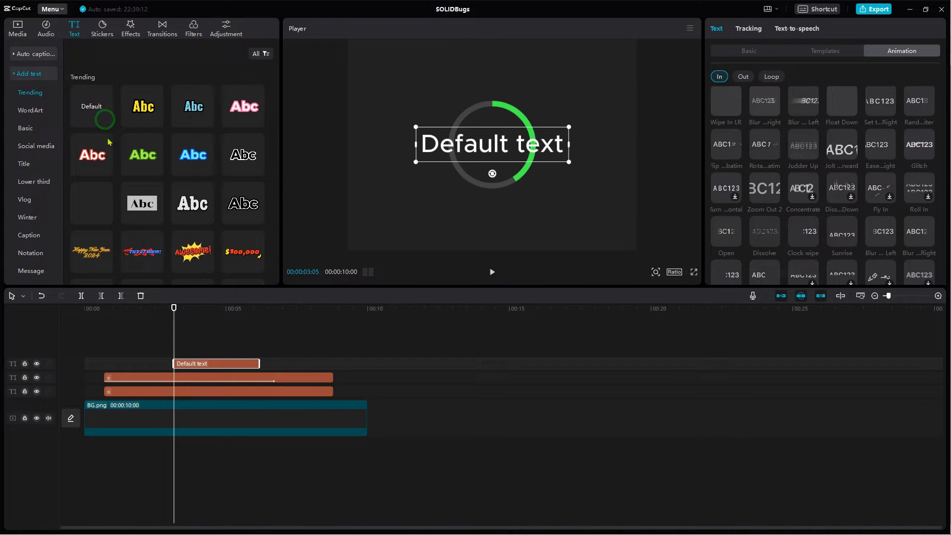
pyautogui.click(748, 50)
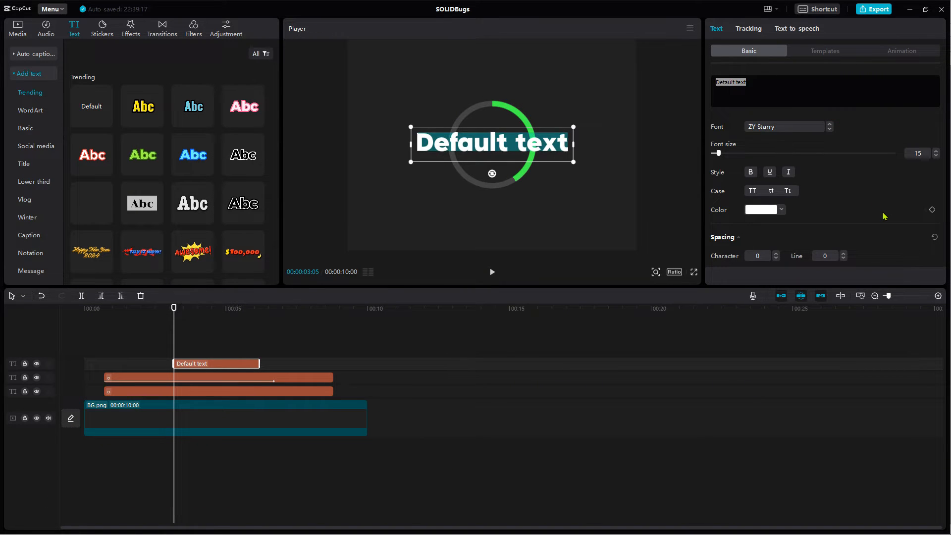
pyautogui.write('10%')
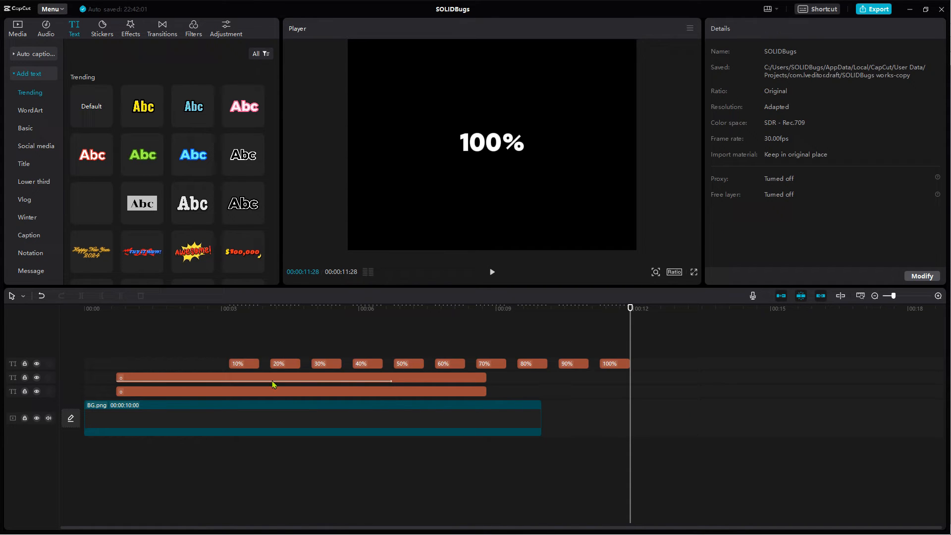
# - Reposition the percentage clips end to end so 10%–100% runs without gaps
pyautogui.click(613, 364)
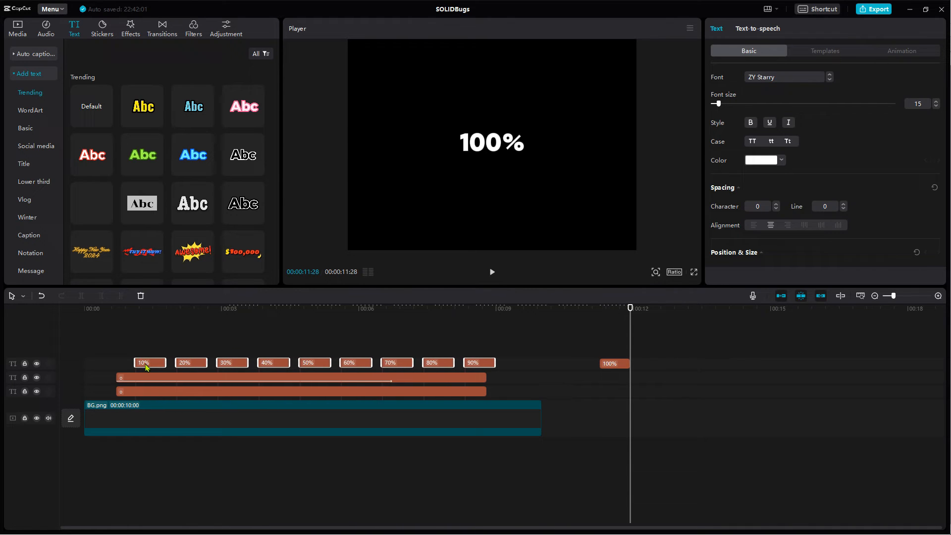
pyautogui.click(209, 364)
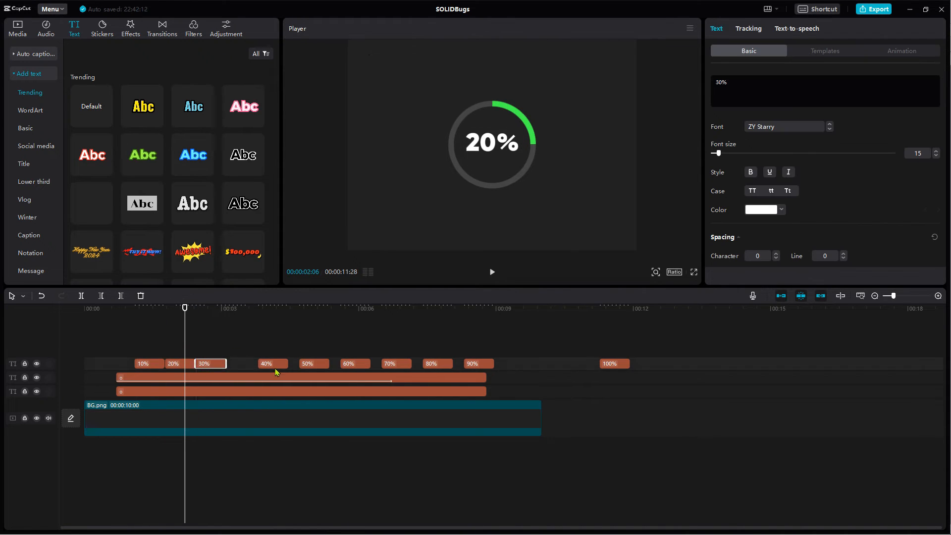
pyautogui.click(392, 363)
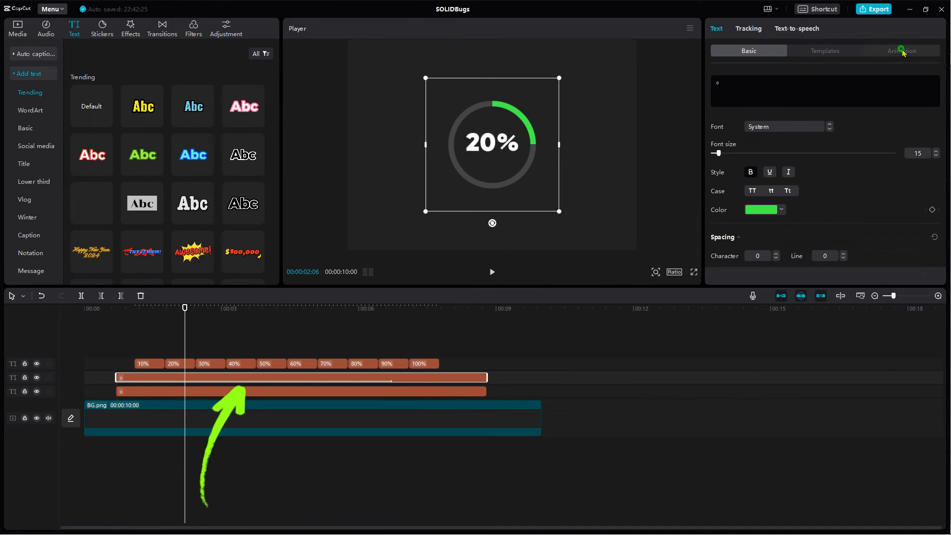
# - Set the green ring's clock wipe duration to 6.0s and play back the progress animation
pyautogui.click(901, 51)
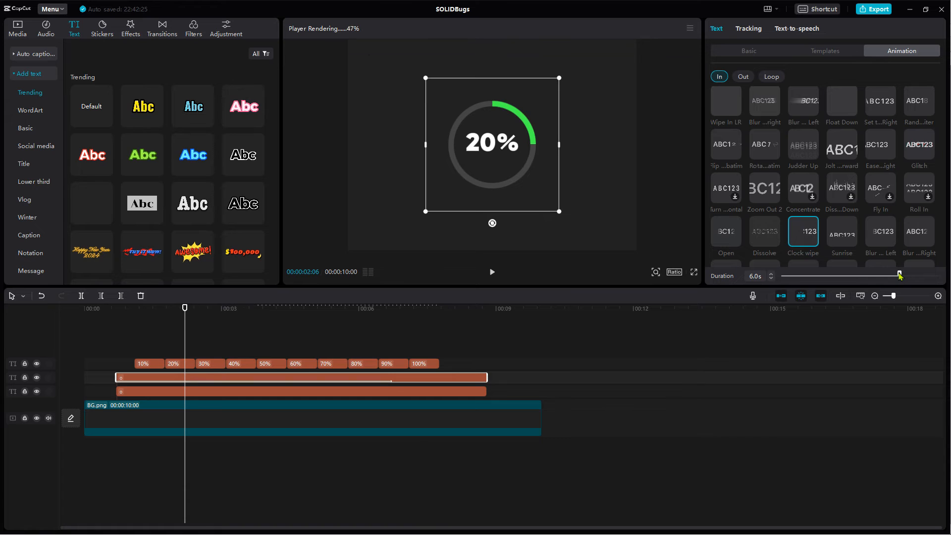
pyautogui.moveTo(899, 274); pyautogui.dragTo(915, 274)
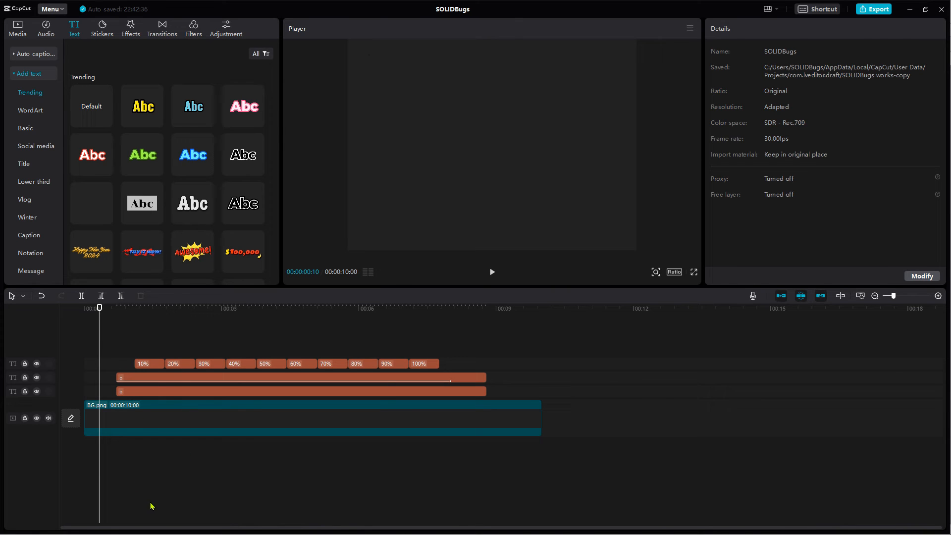
pyautogui.click(491, 271)
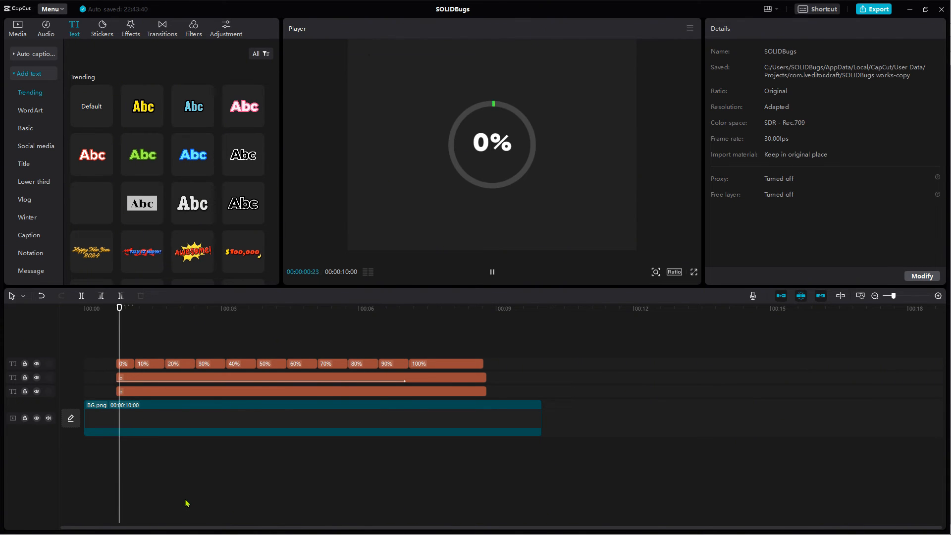